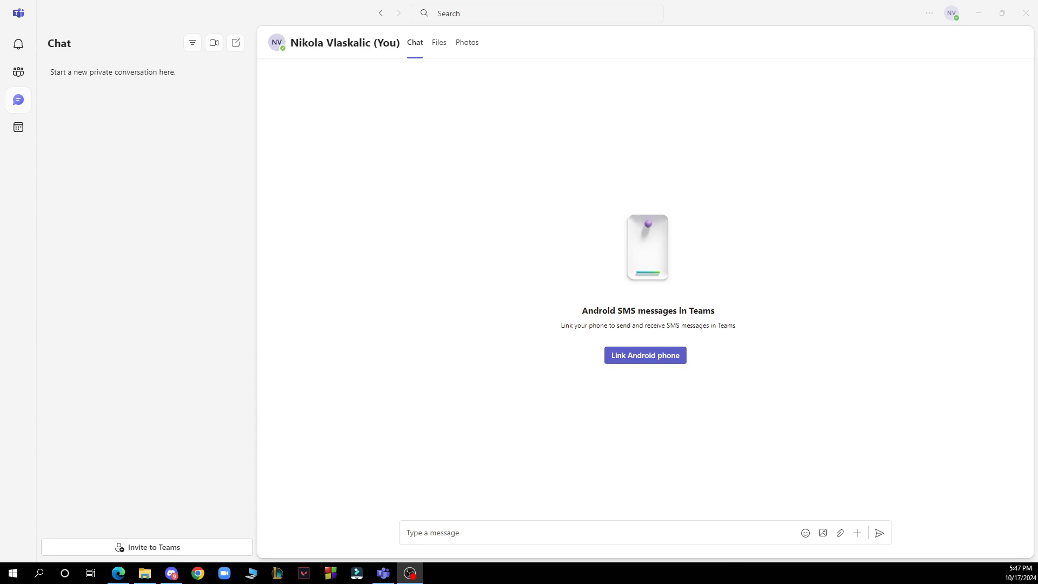
mouse_move(166, 293)
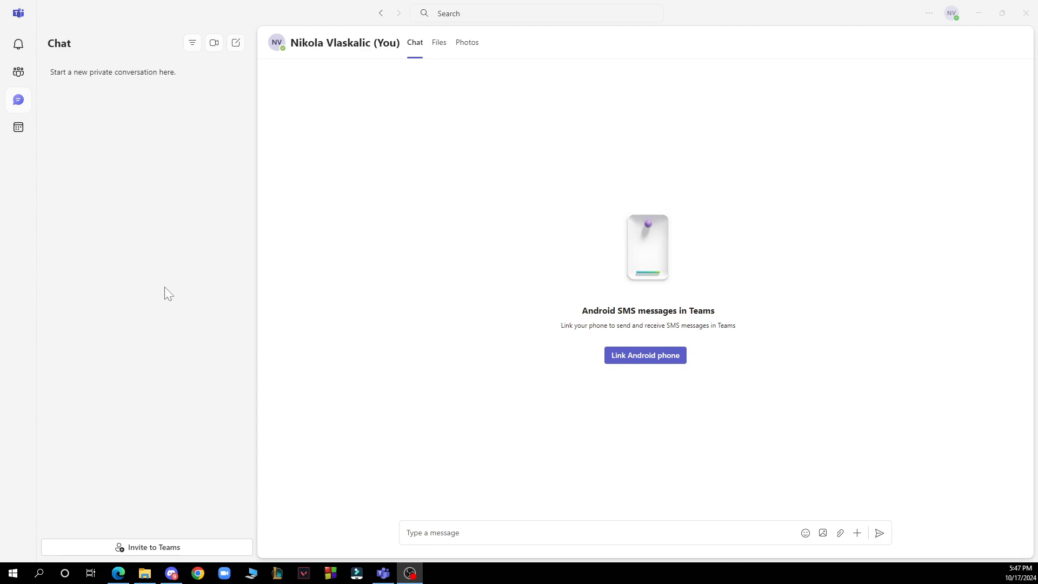
mouse_move(19, 71)
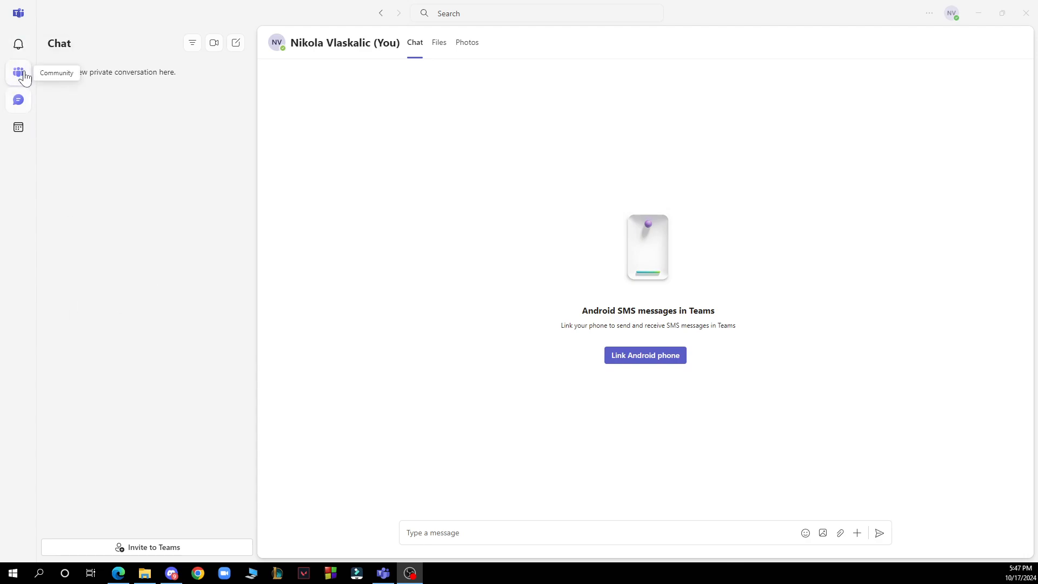
mouse_move(18, 100)
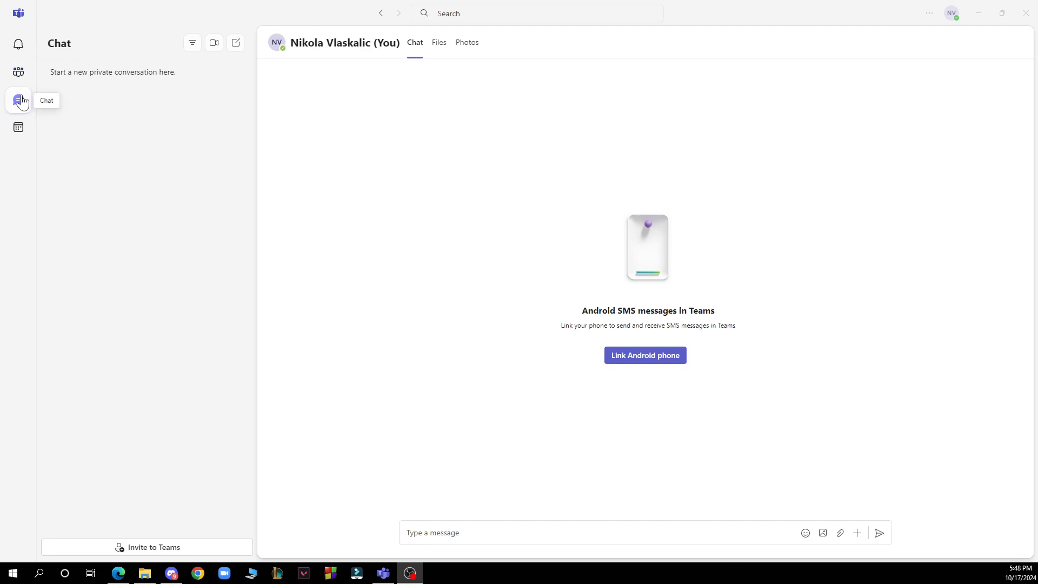
mouse_move(18, 127)
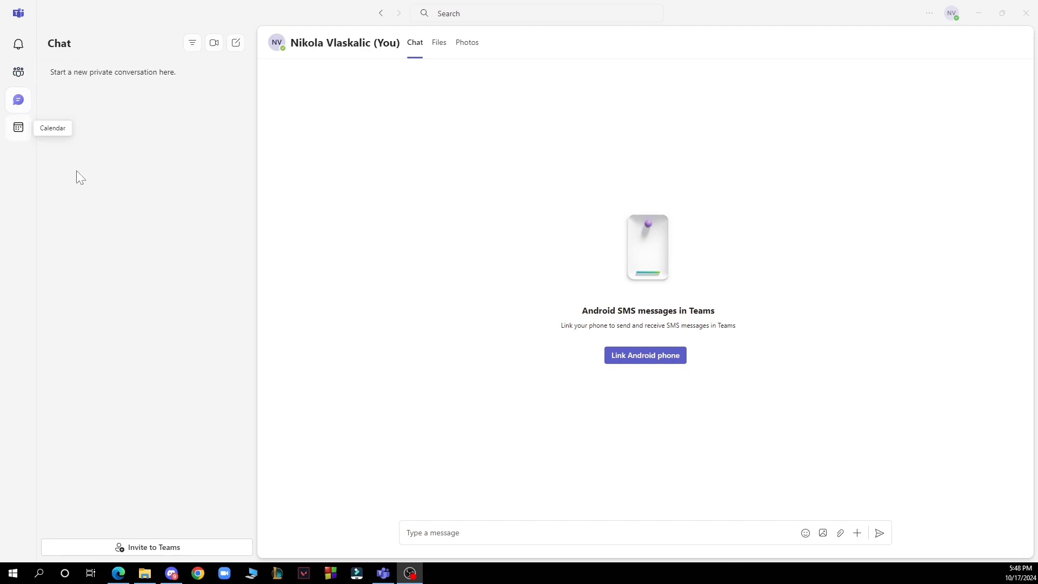
mouse_move(187, 530)
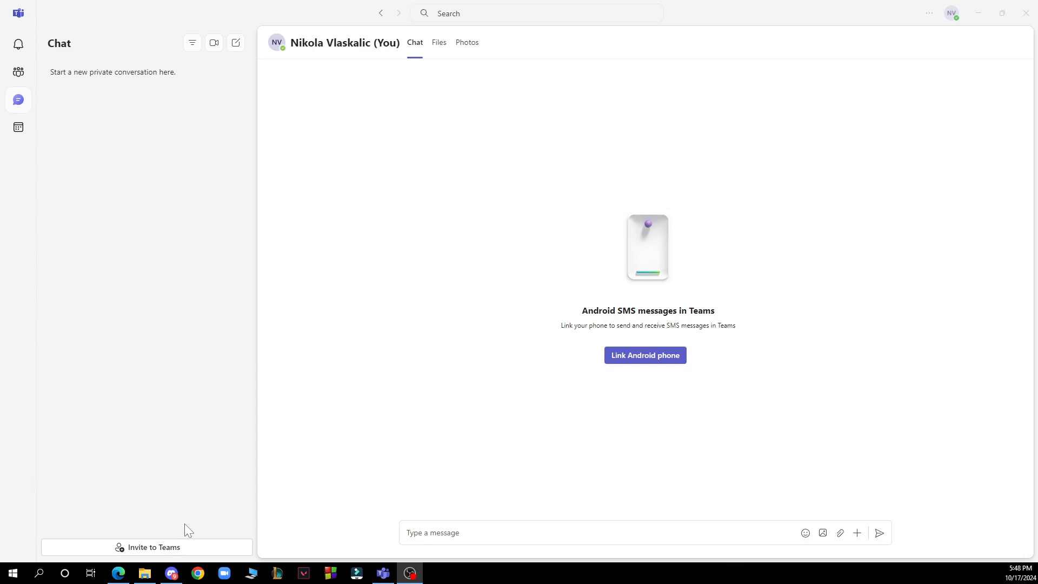
mouse_move(226, 533)
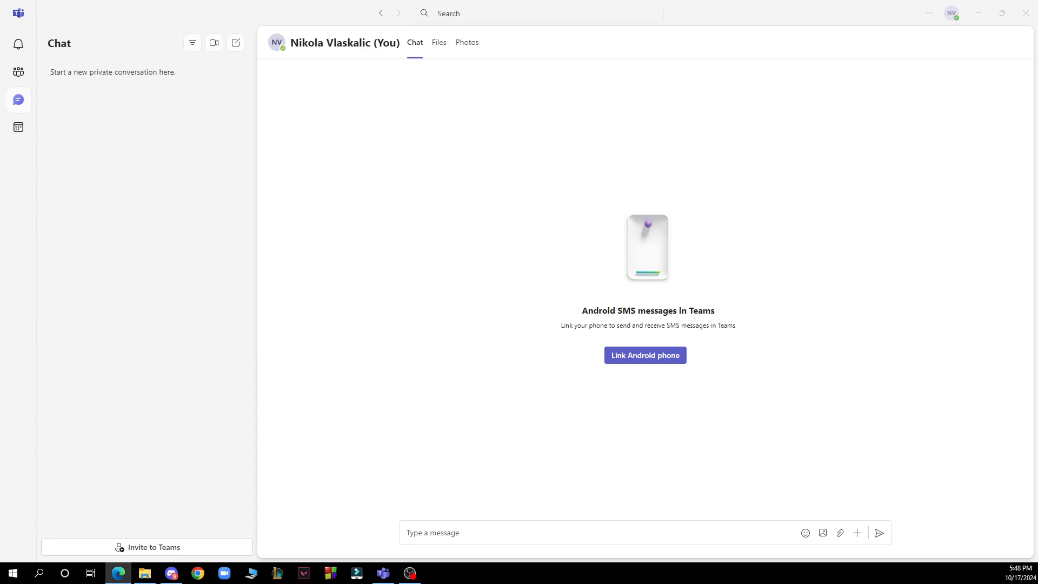
mouse_move(249, 375)
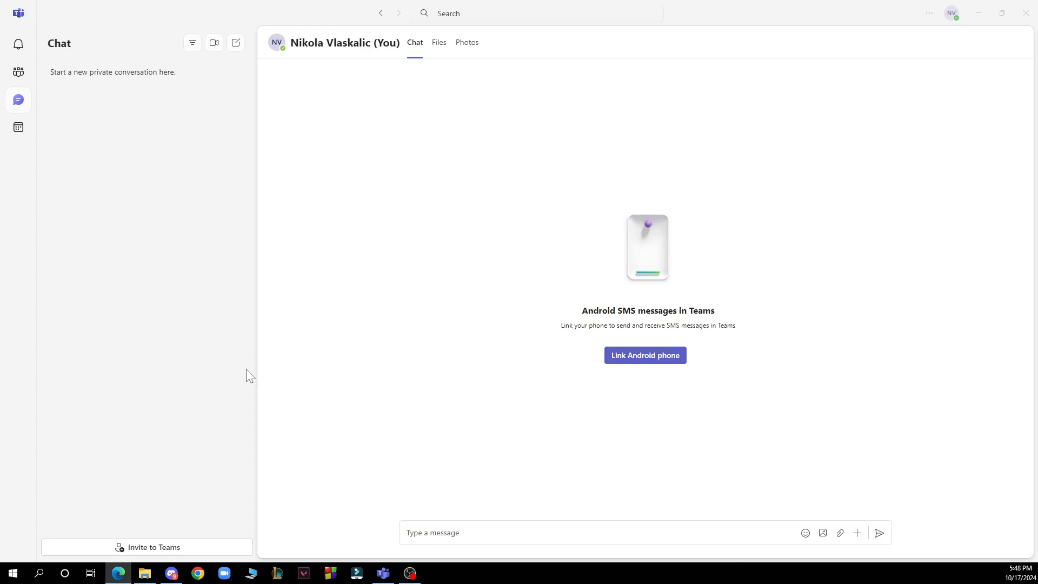
mouse_move(222, 357)
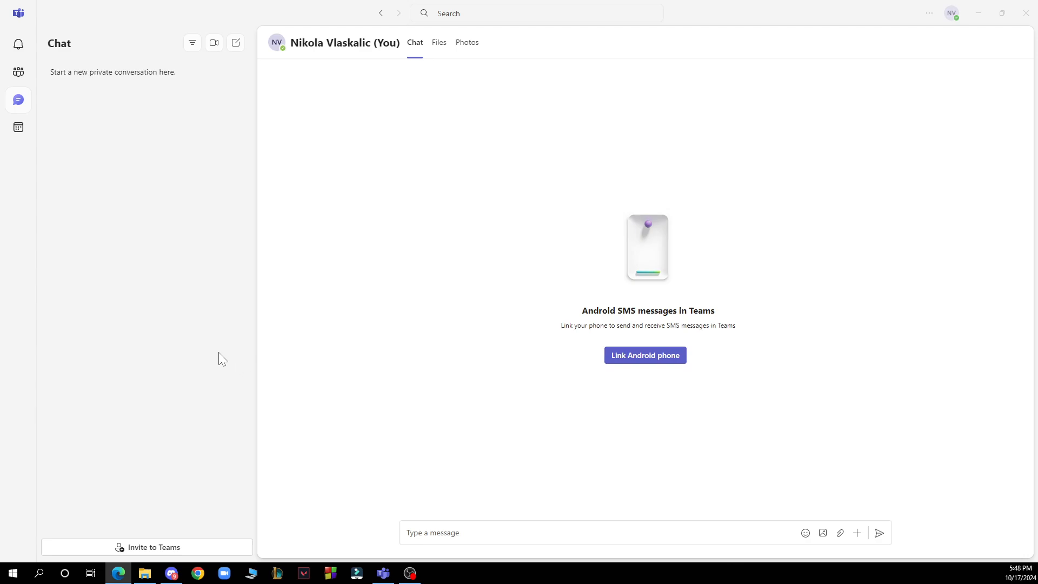
mouse_move(971, 39)
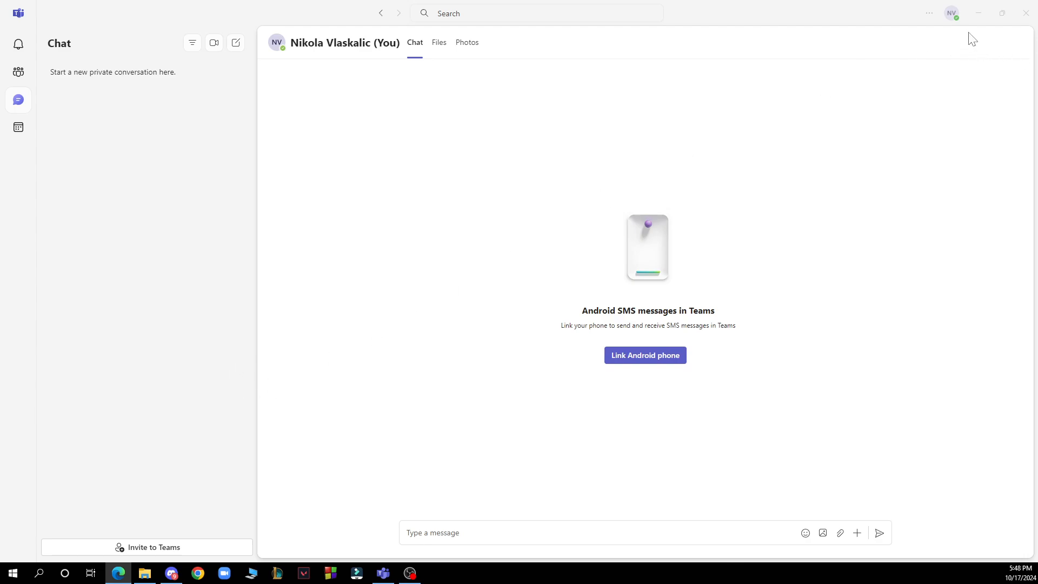
- Bring up Teams Settings from the 'Settings and more' menu, landing on the General page
left_click(928, 13)
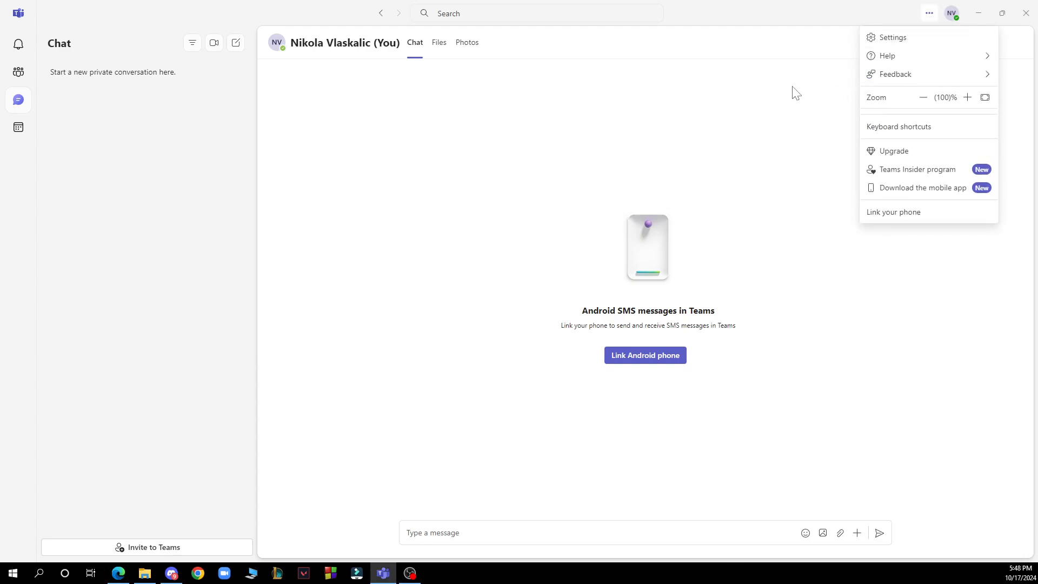
mouse_move(926, 55)
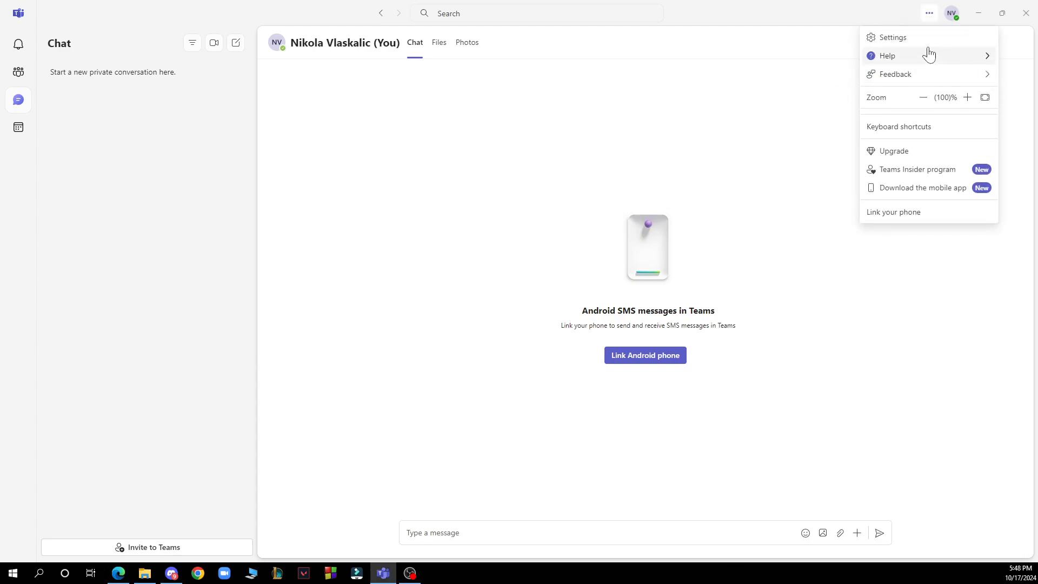
left_click(893, 37)
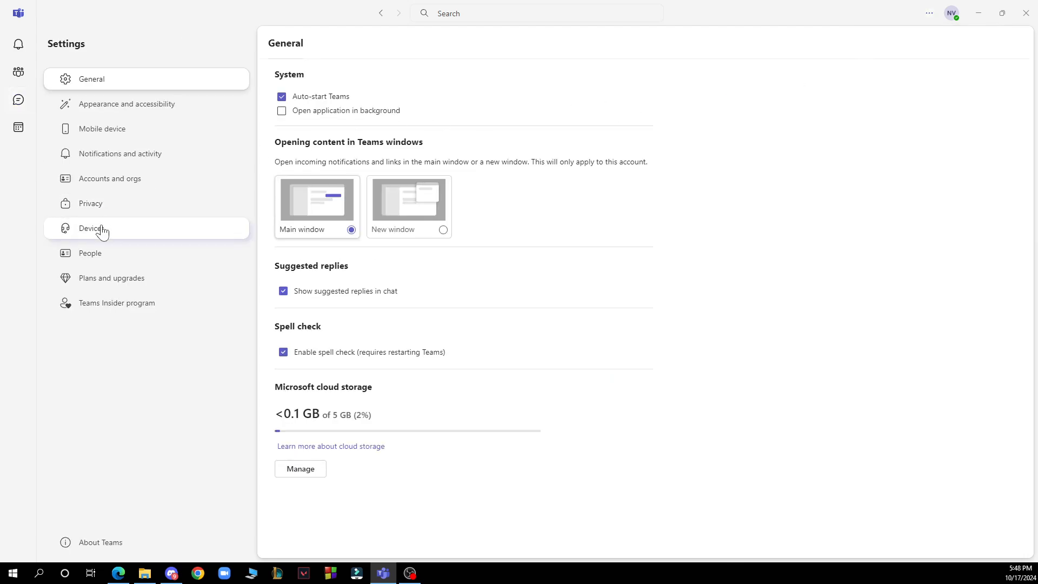
- Review the Devices page's speaker, microphone and camera settings, then return to Chat
left_click(91, 228)
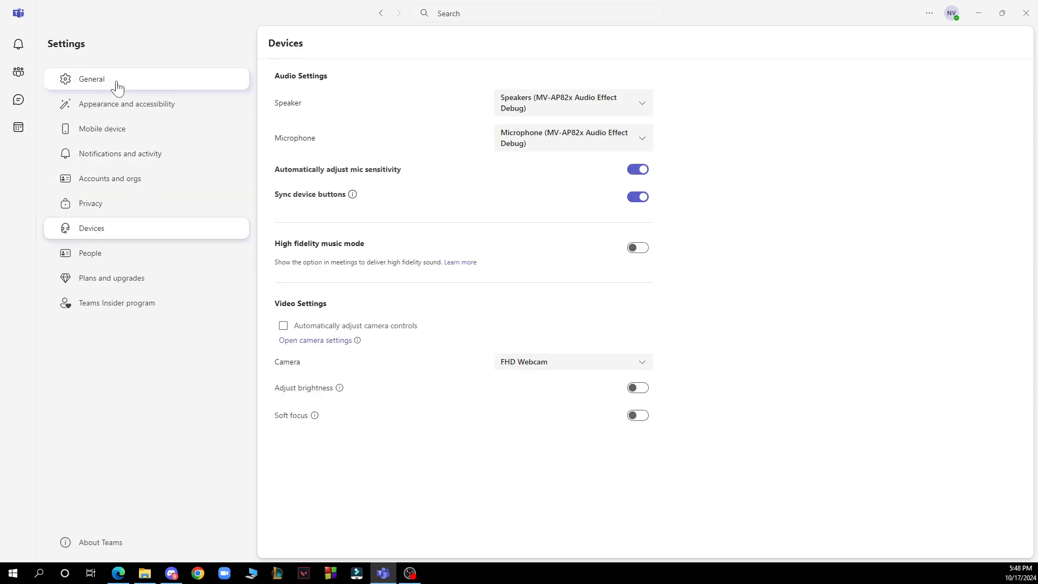
mouse_move(119, 203)
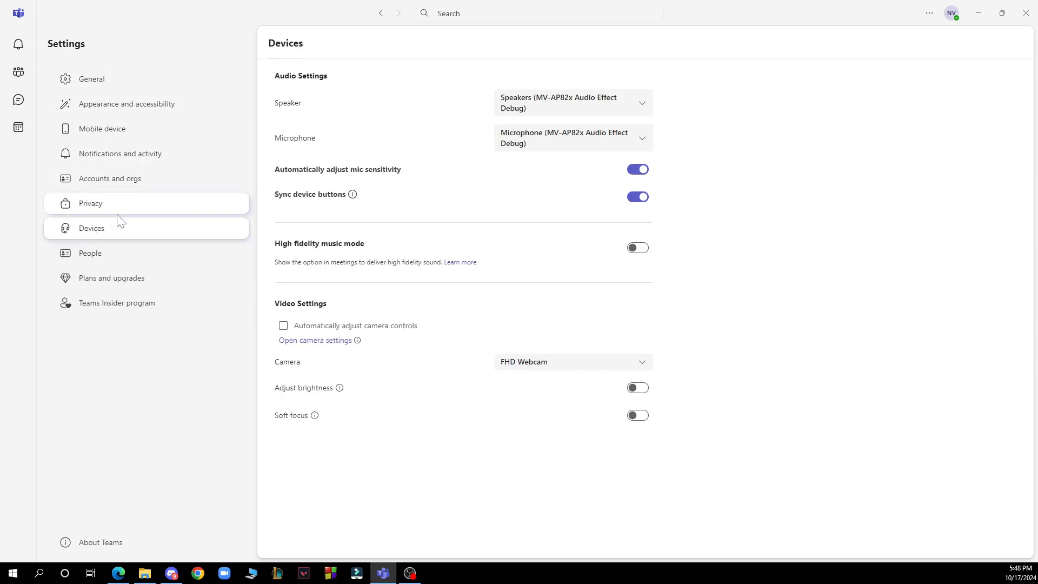
mouse_move(115, 234)
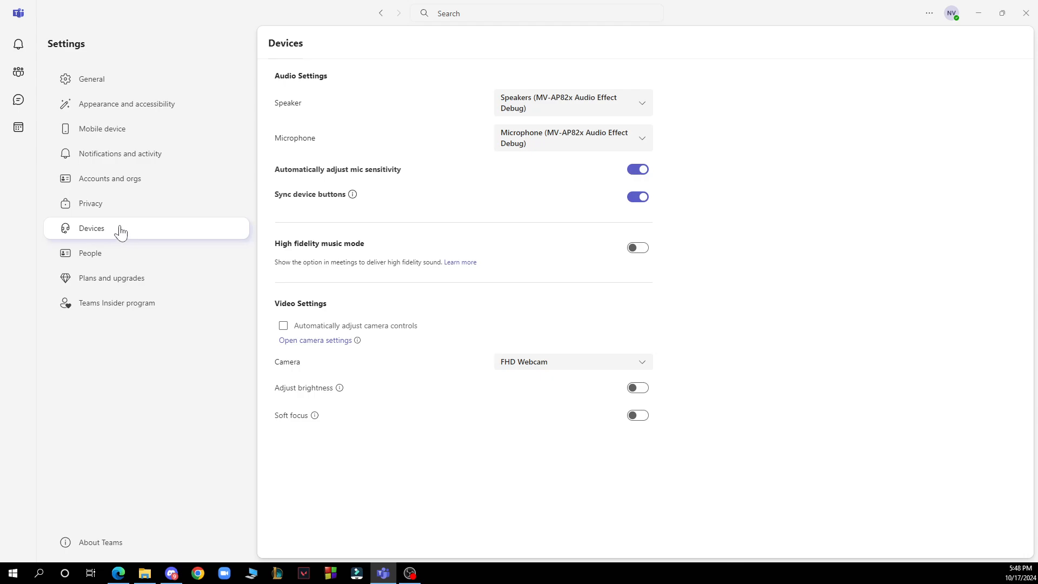
mouse_move(289, 240)
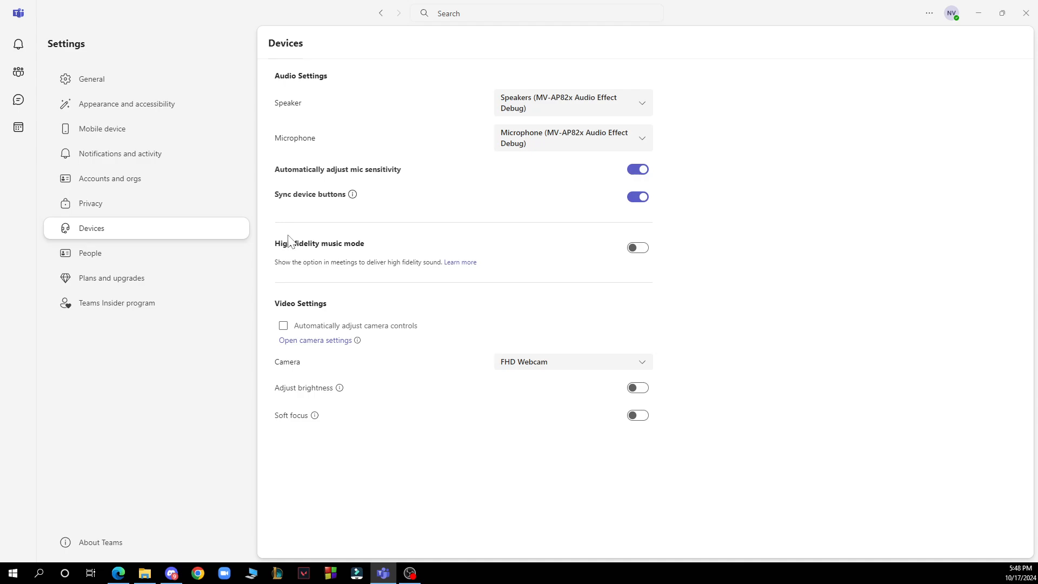
mouse_move(330, 216)
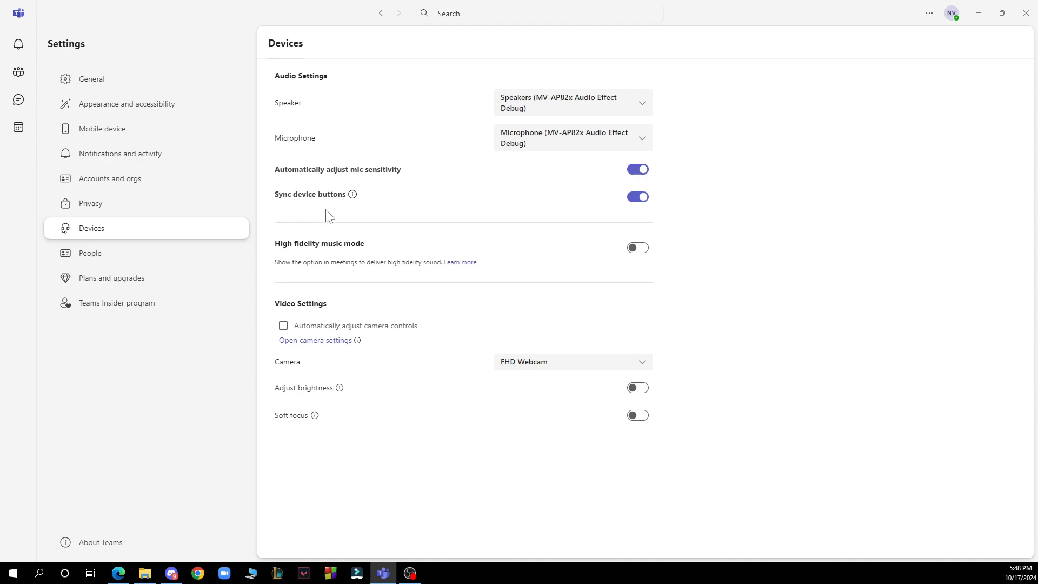
mouse_move(356, 220)
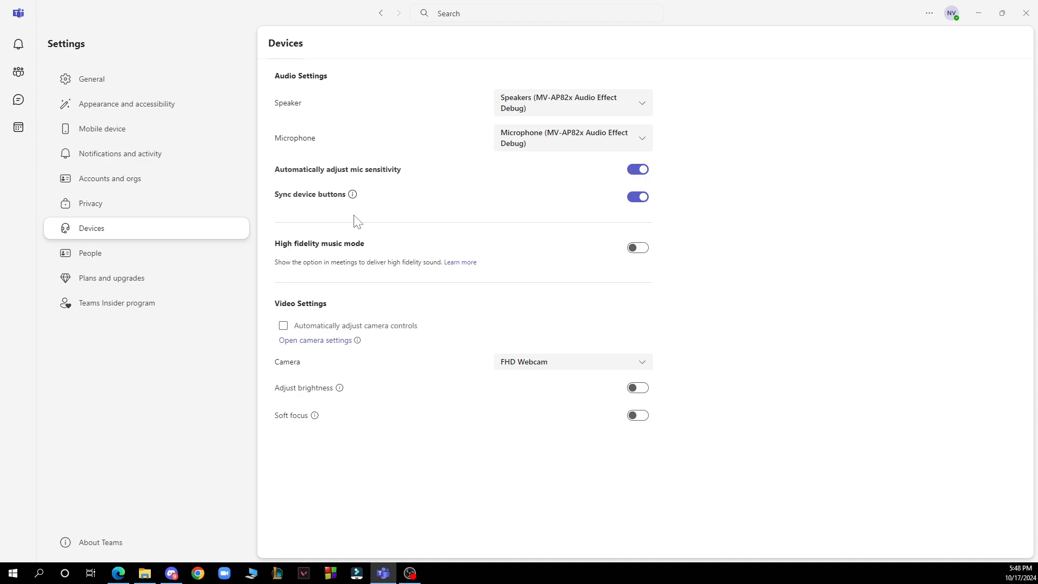
mouse_move(355, 224)
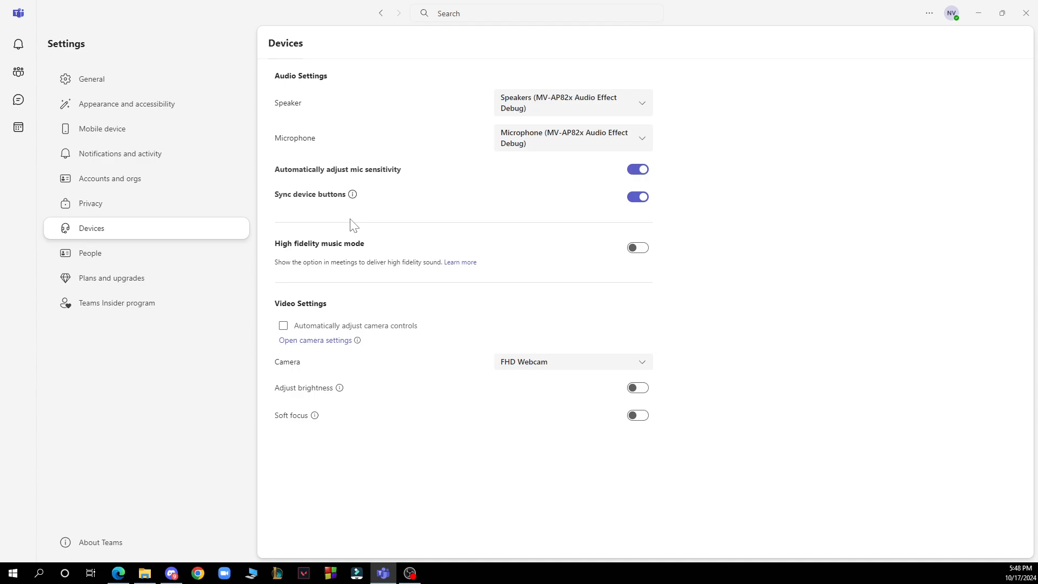
mouse_move(89, 253)
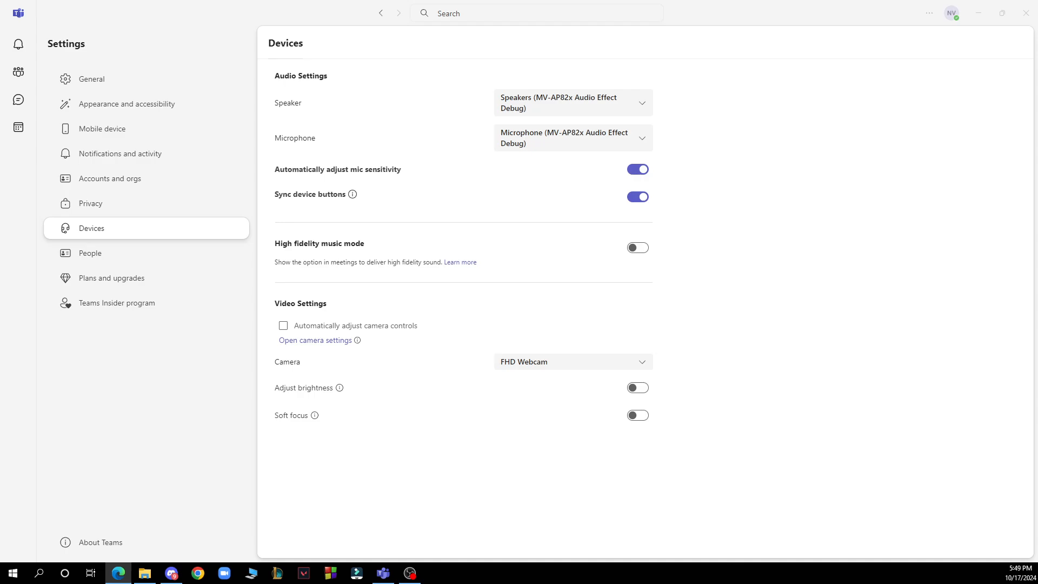
mouse_move(39, 98)
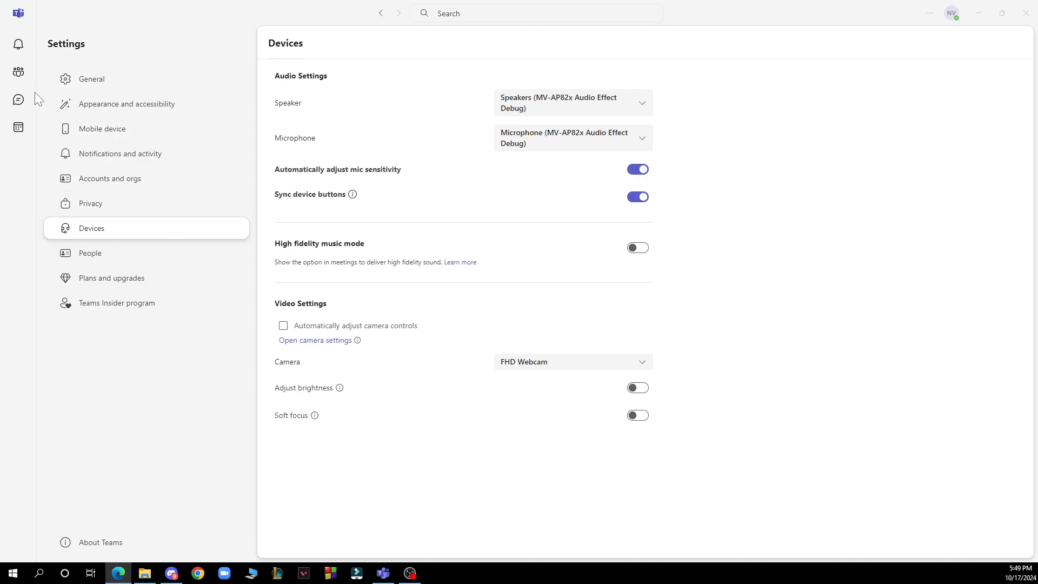
left_click(18, 100)
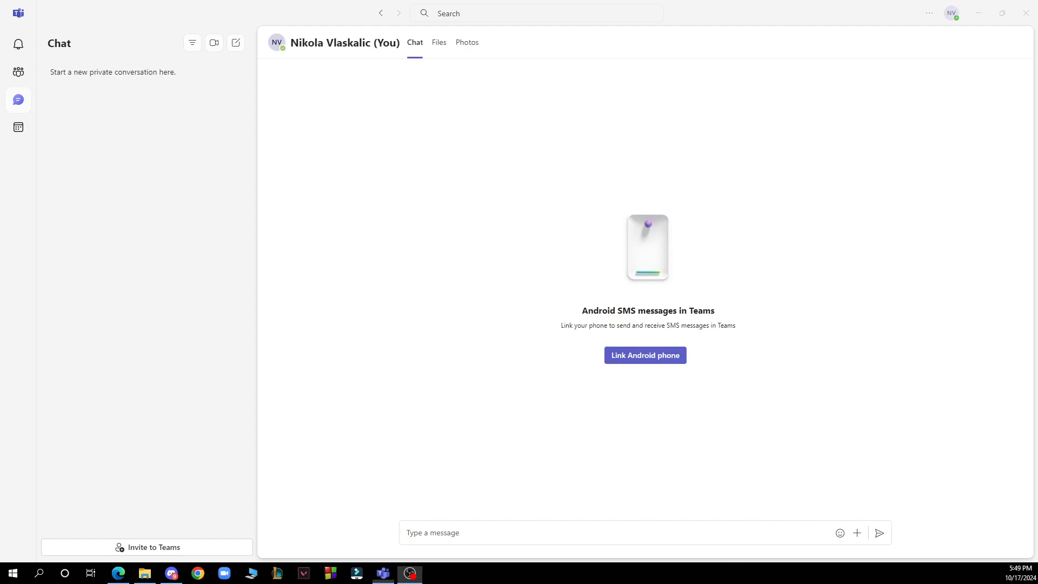